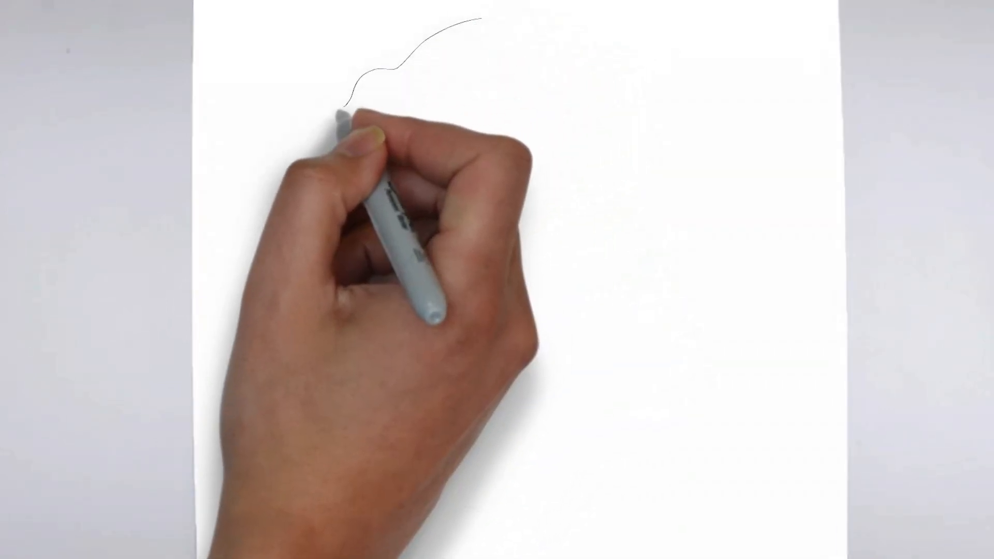
Step: Ink the bumpy, wavy cloud-shaped crown outline of the broccoli head
drag(342, 114, 399, 406)
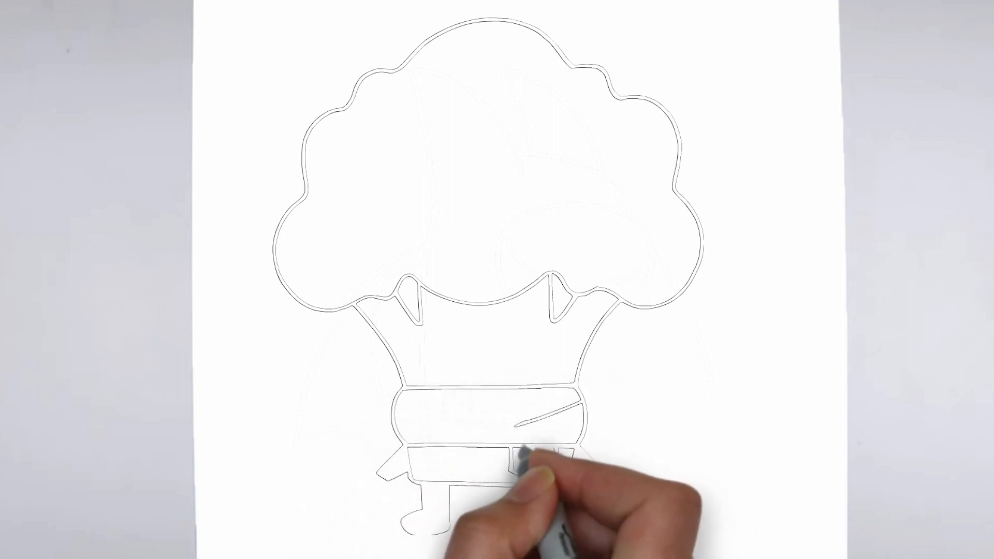
Step: Sketch the legs beneath the stalk's bands
drag(520, 457, 443, 533)
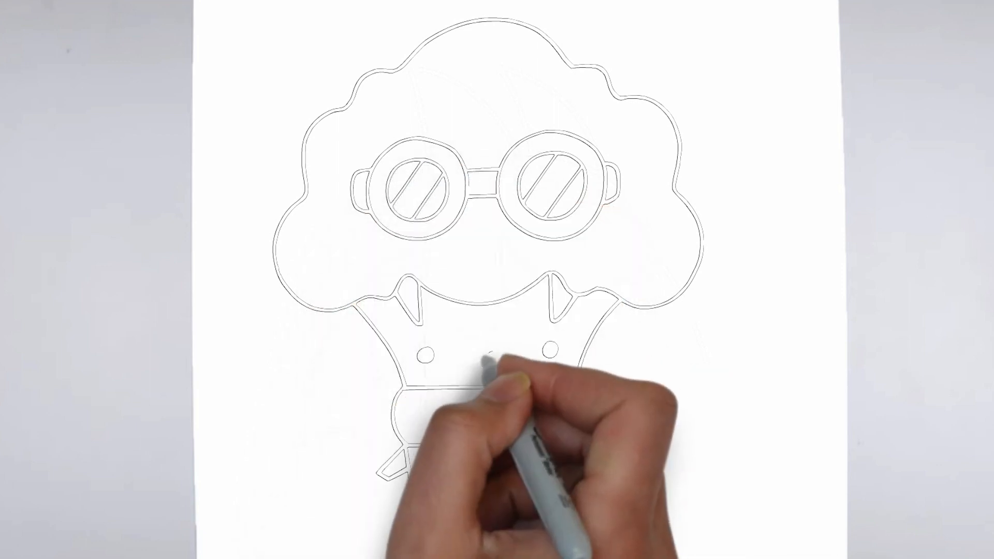
Step: Draw a small oval mouth between the two dot eyes on the stalk
drag(500, 358, 488, 361)
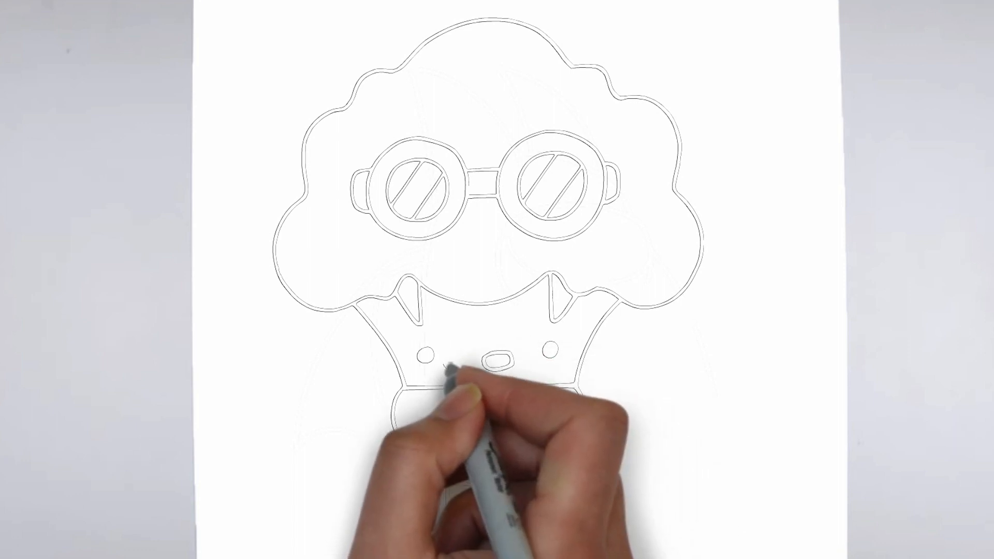